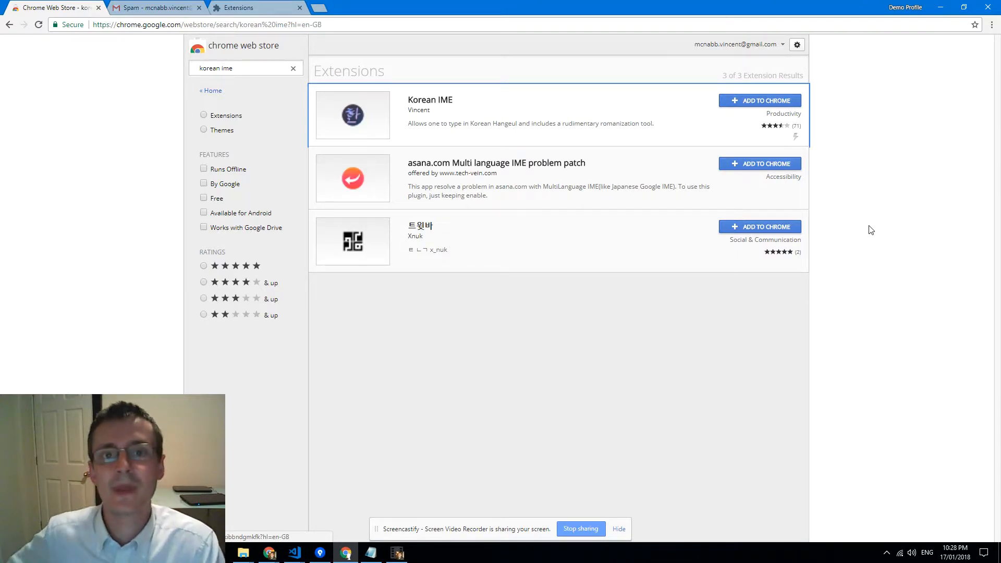
Step: Open the Korean IME listing from the 'korean ime' Web Store results
left_click(246, 69)
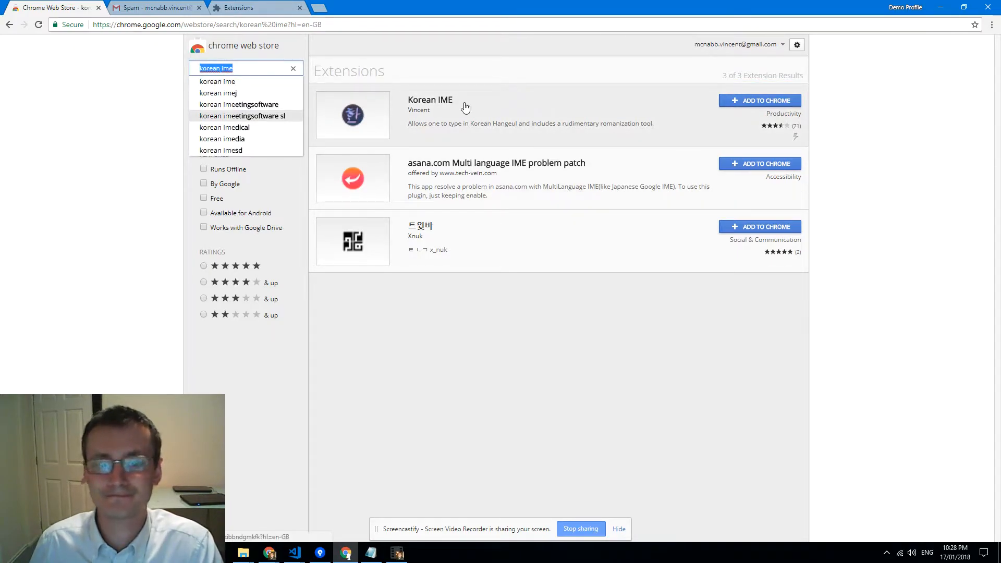
left_click(430, 100)
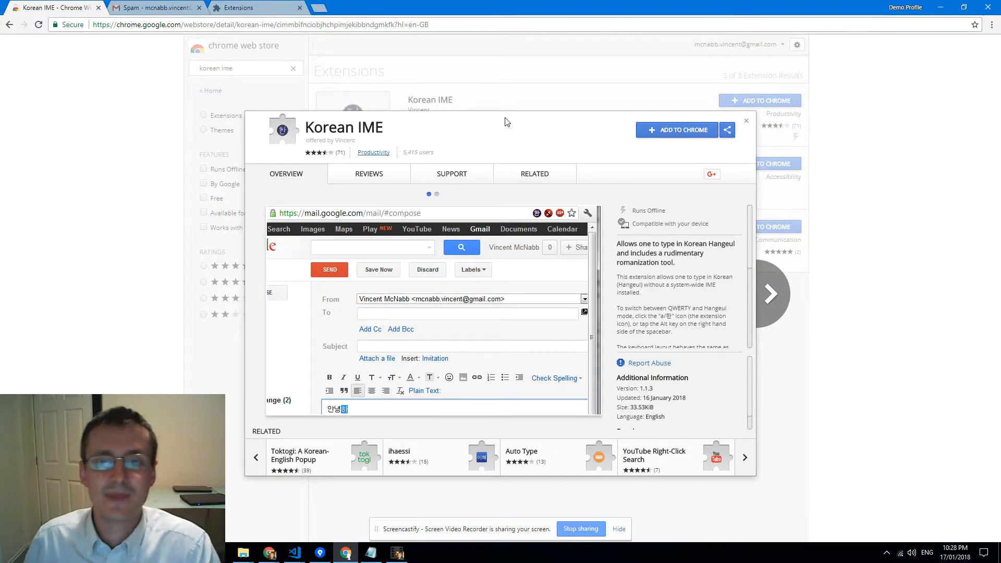
mouse_move(676, 130)
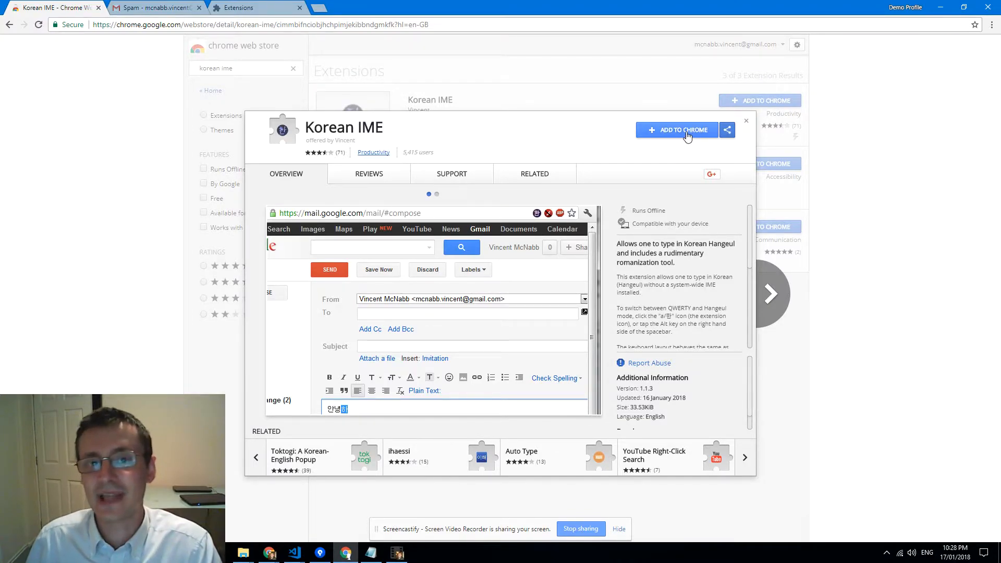
Step: Add the Korean IME extension to Chrome and confirm the installation
left_click(676, 130)
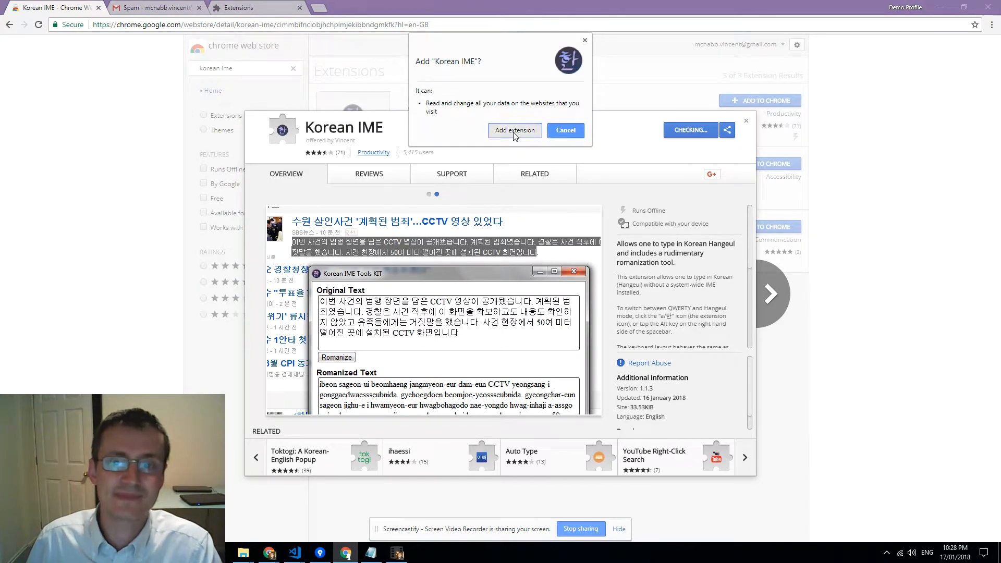
left_click(514, 130)
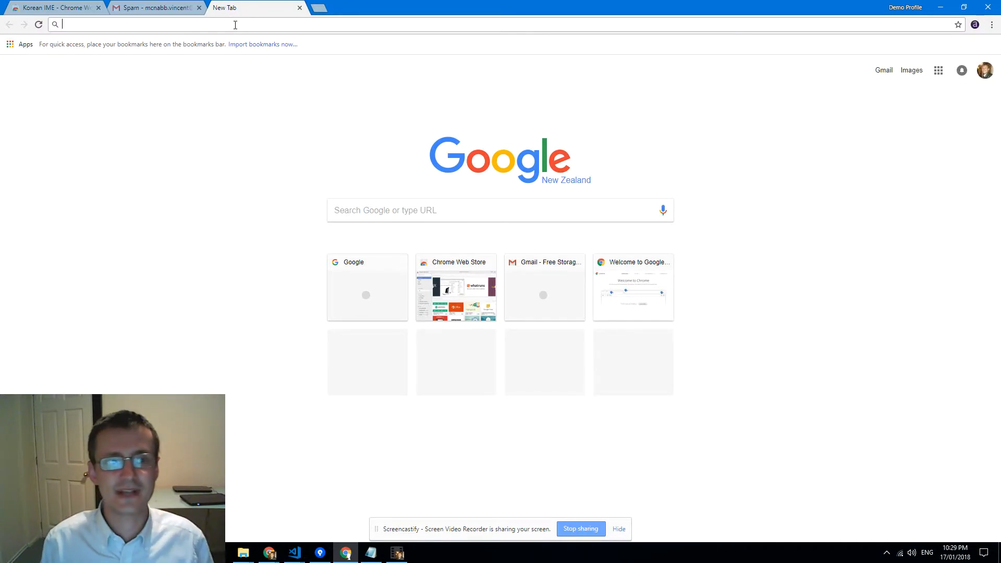
type("www.google.com")
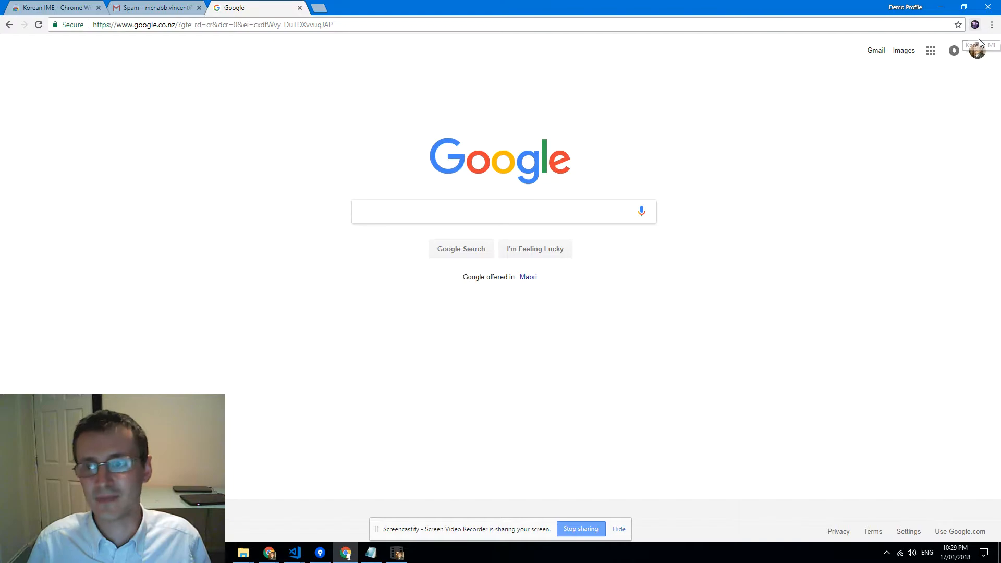
left_click(504, 211)
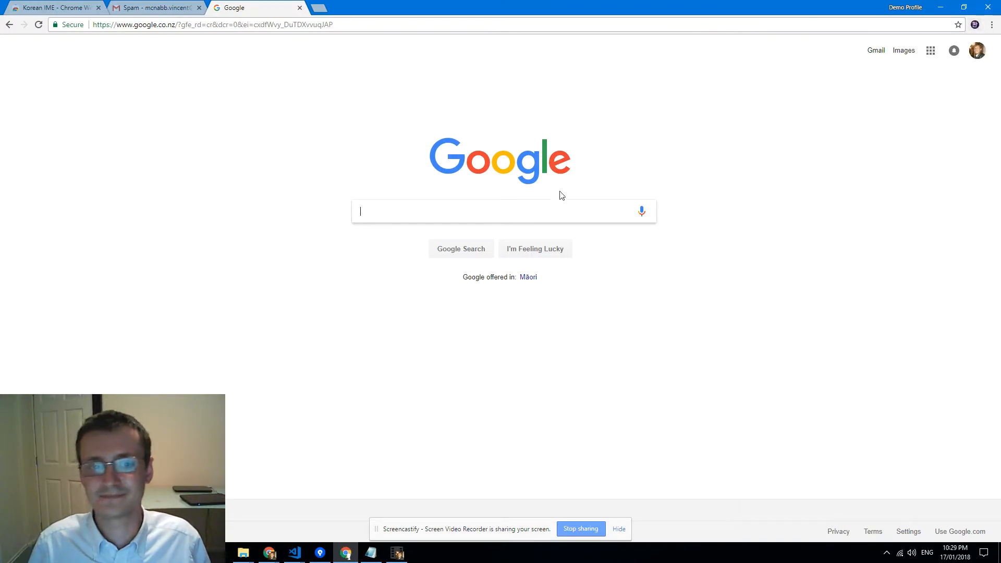
left_click(498, 211)
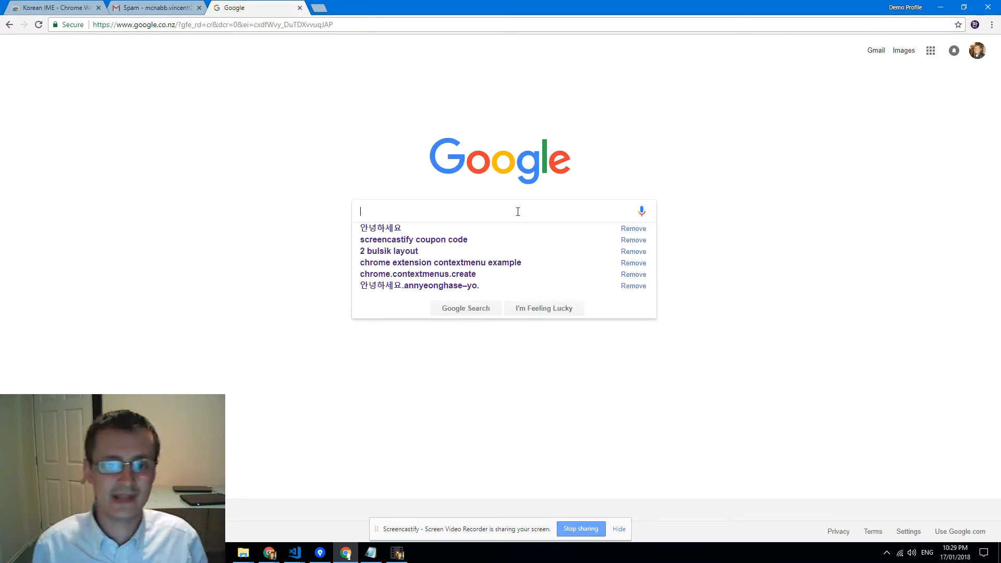
type("안")
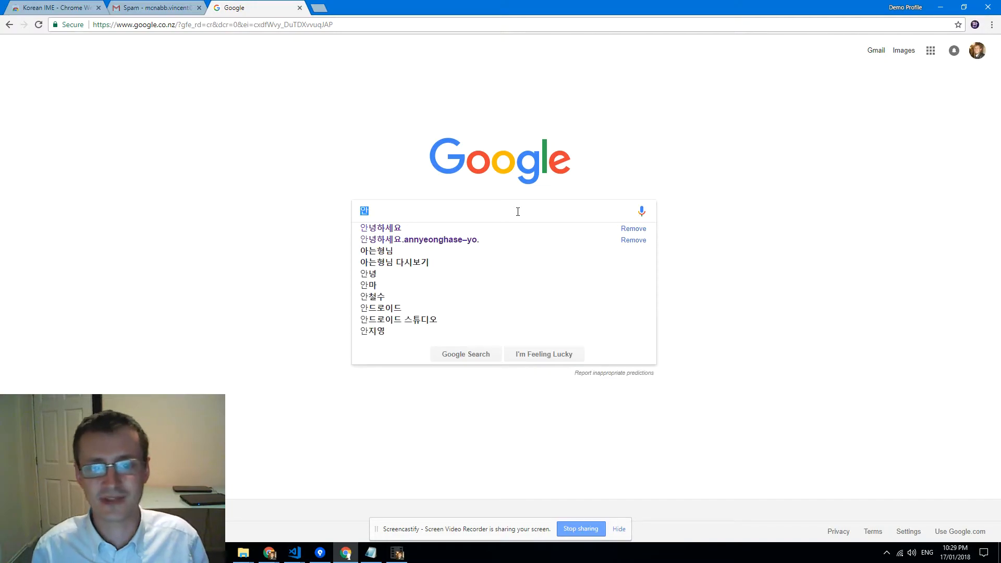
type("녕하세요")
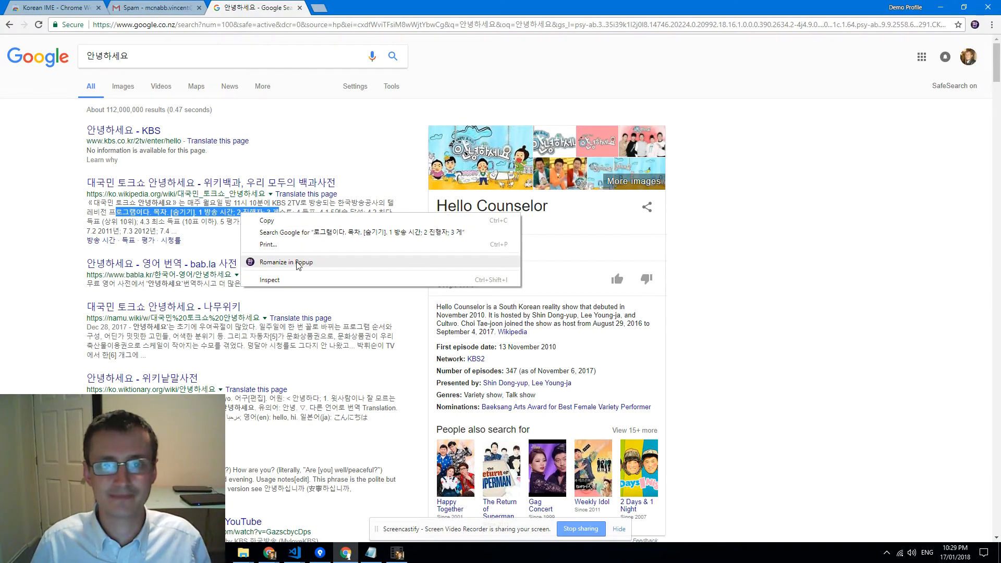
left_click(287, 262)
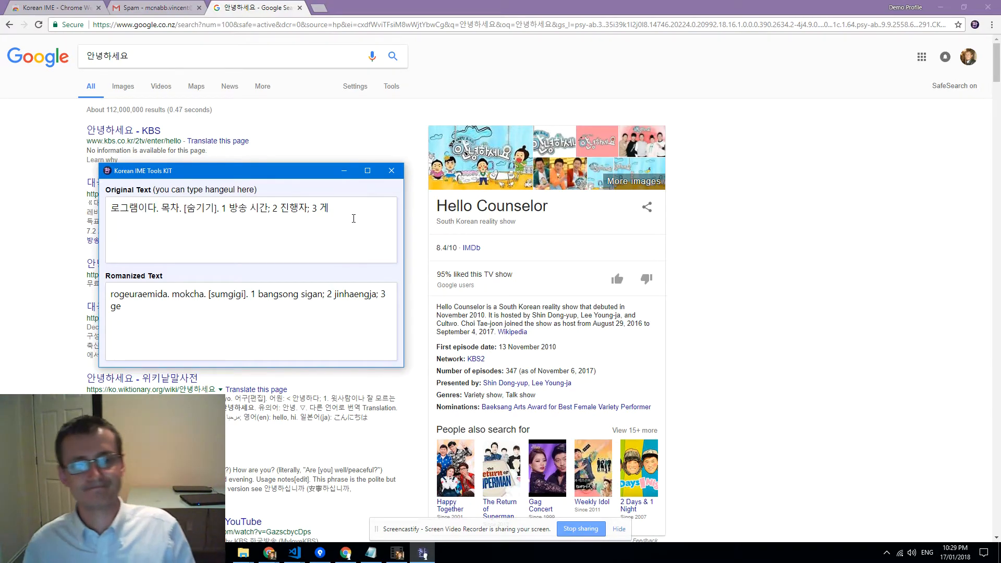
triple_click(217, 208)
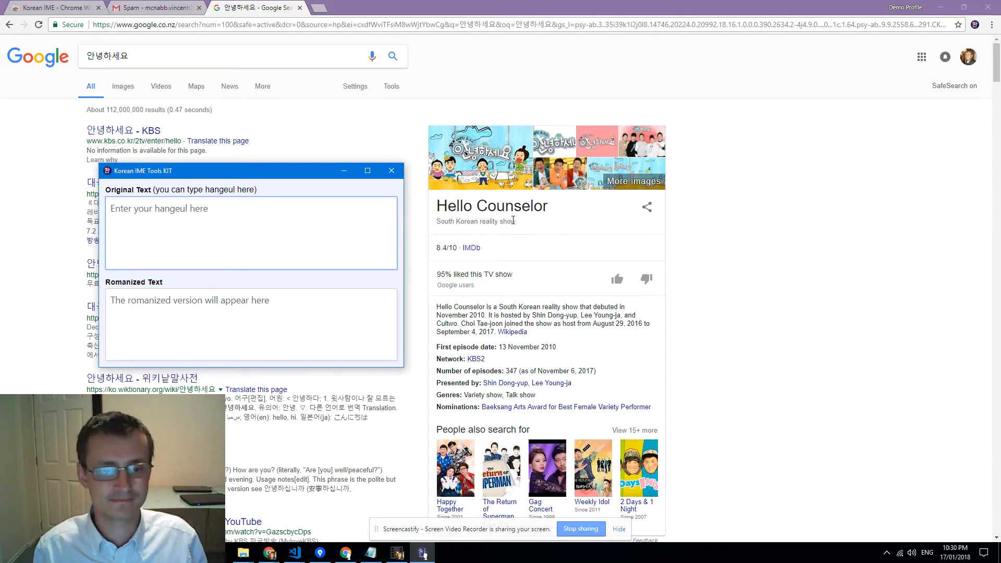
type("안ㄴ")
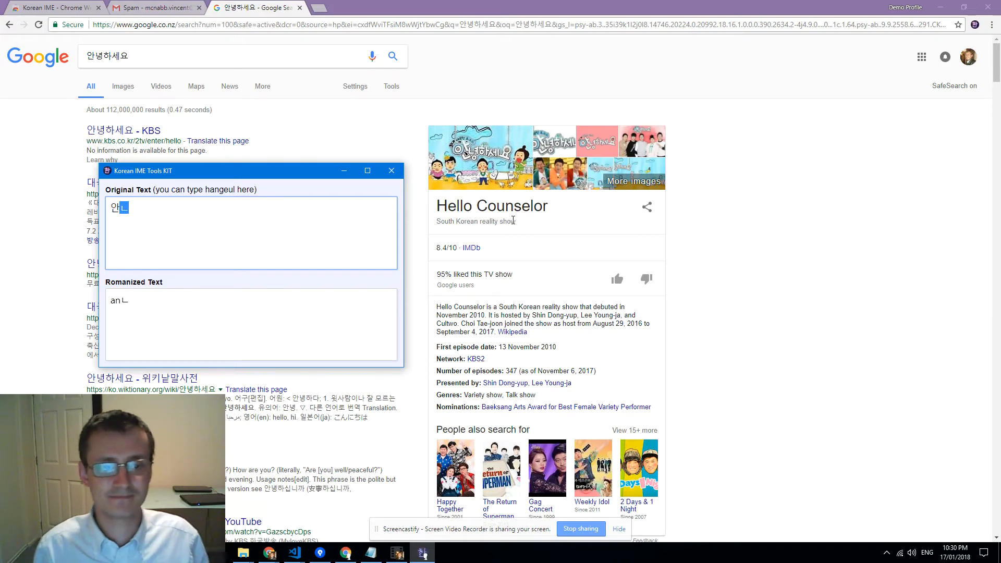
type("나나나나나")
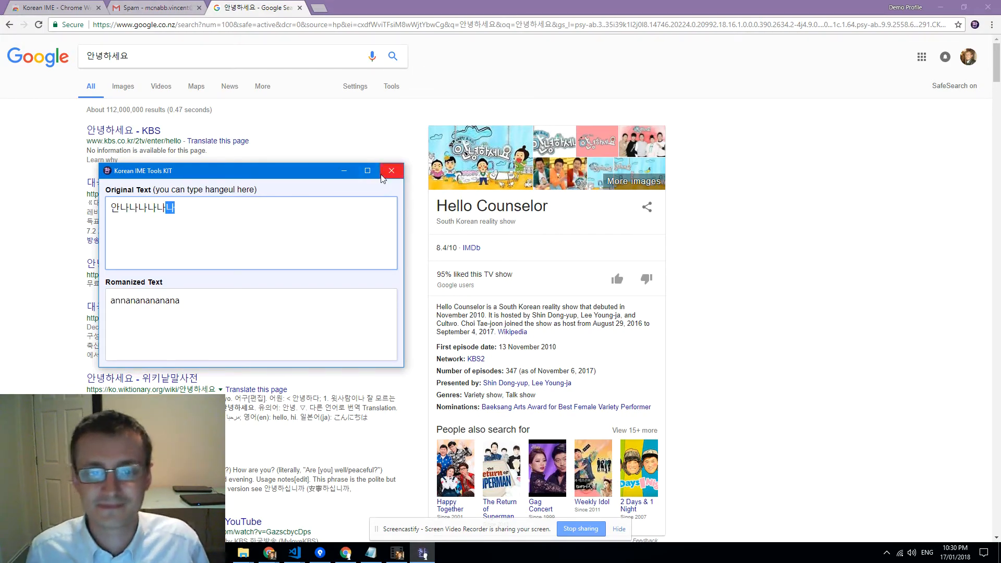
left_click(390, 170)
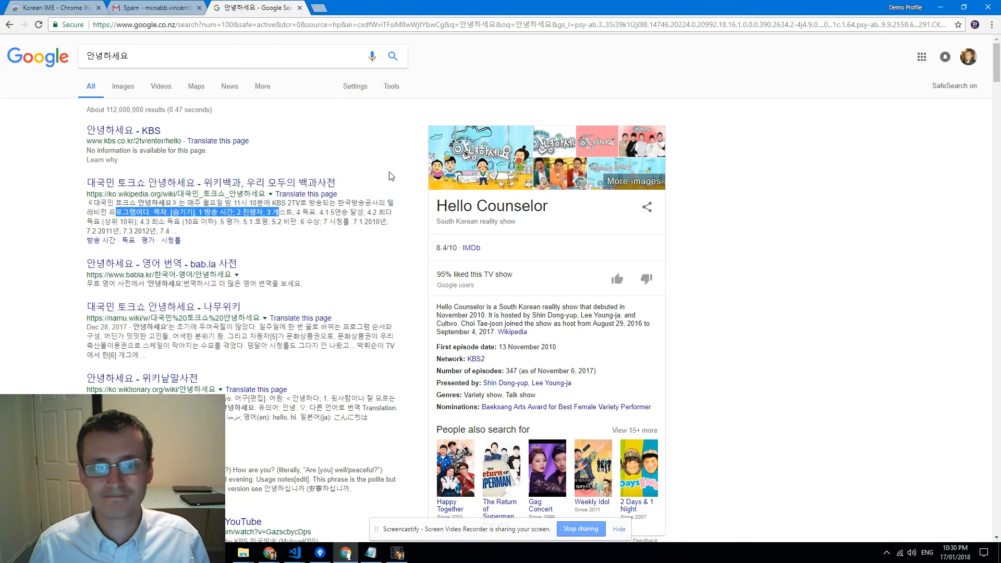
Step: Compose a Gmail draft with subject 선 and body text 저는
left_click(154, 7)
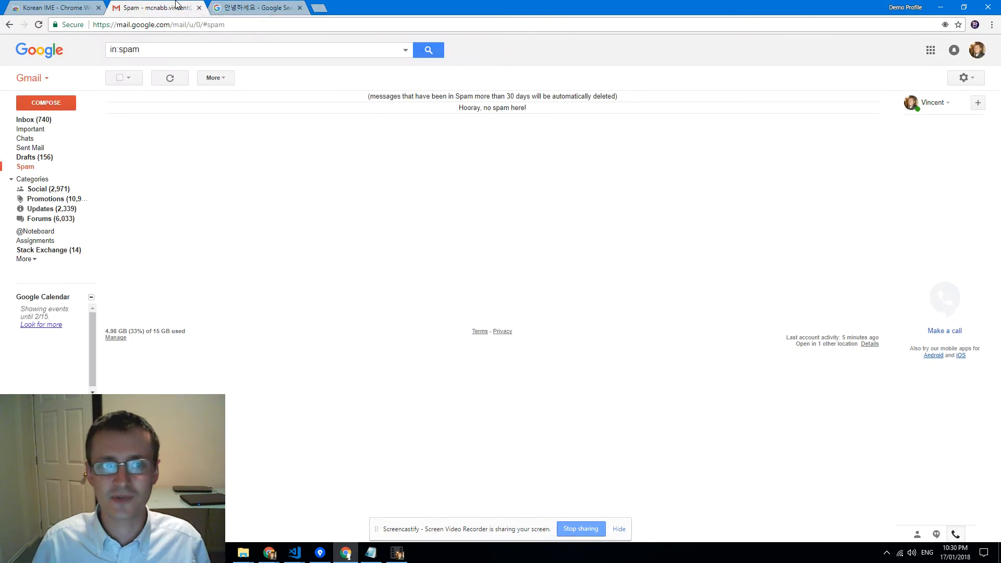
left_click(45, 103)
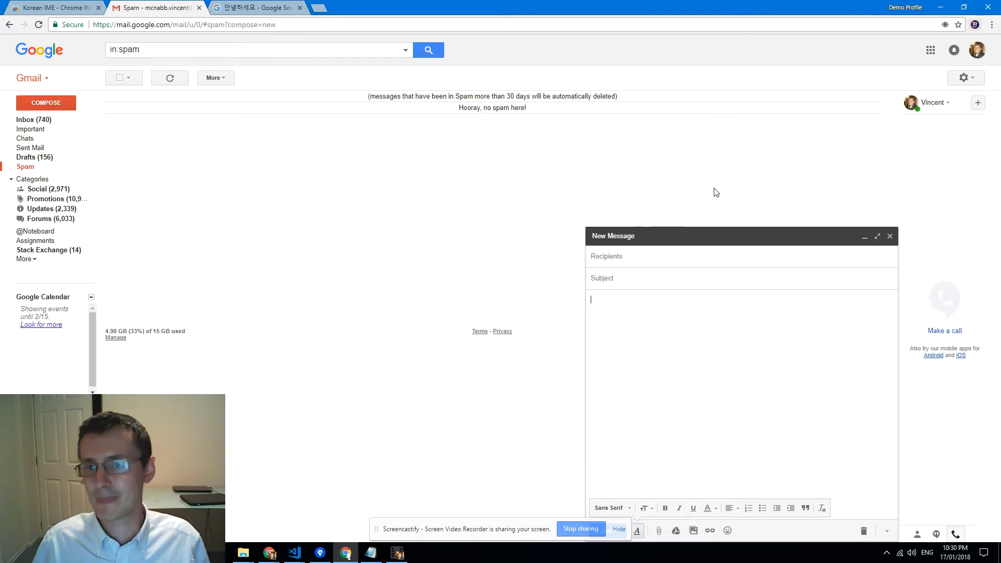
left_click(606, 256)
type("ㅇㄹㅇ")
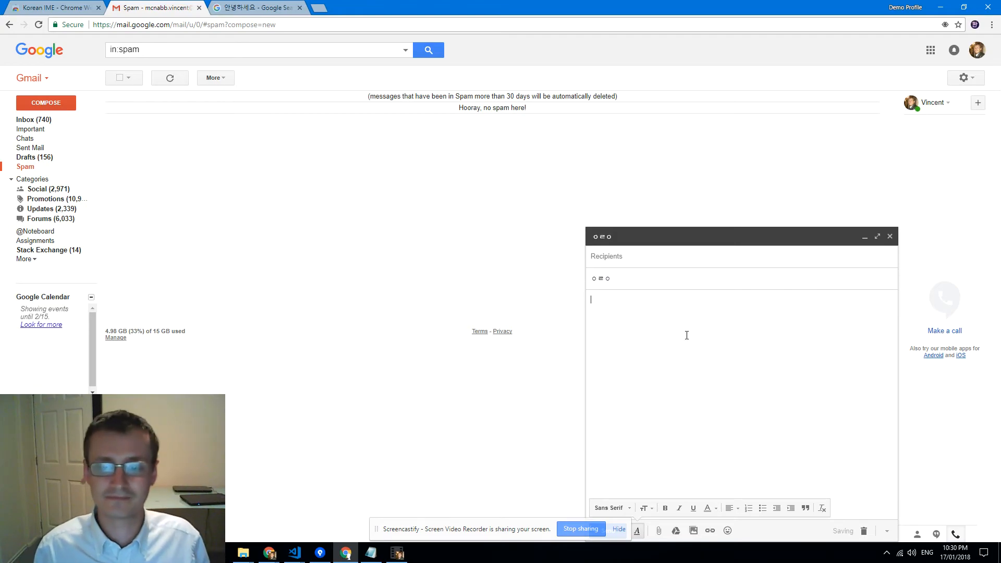
type("선")
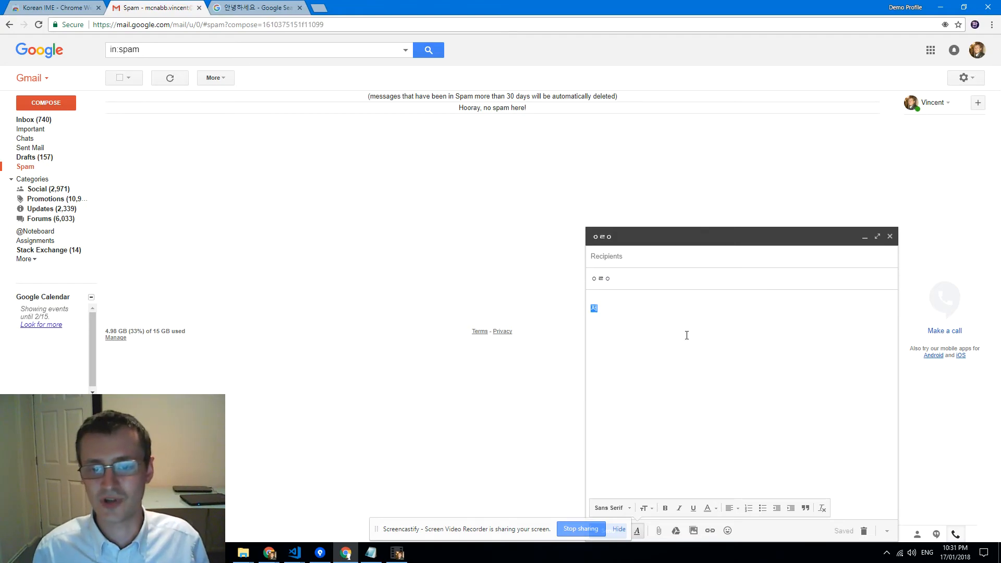
type("저는")
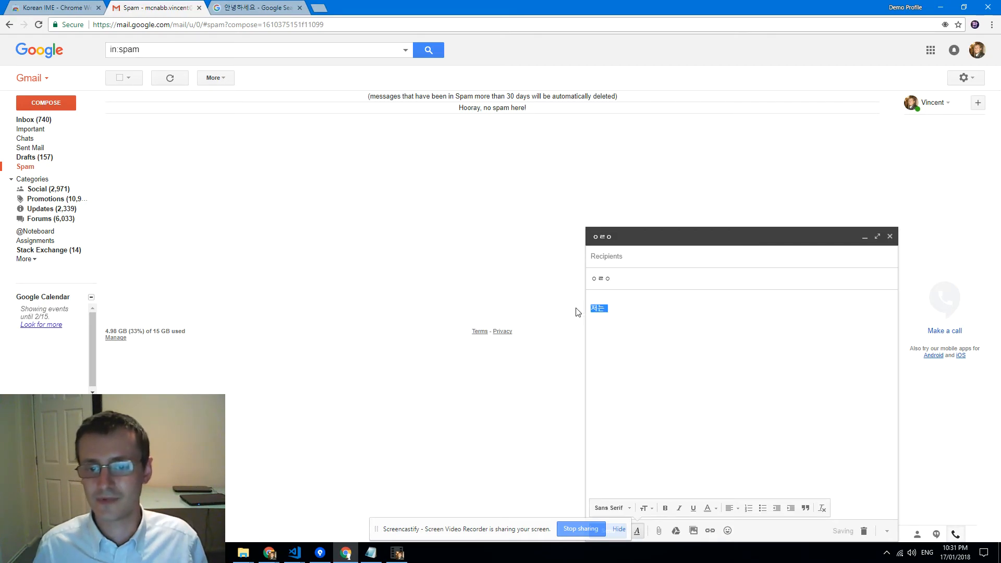
Step: Apply Korean IME's Romanize Beside to 저는, inserting 'jeoneun'
right_click(598, 308)
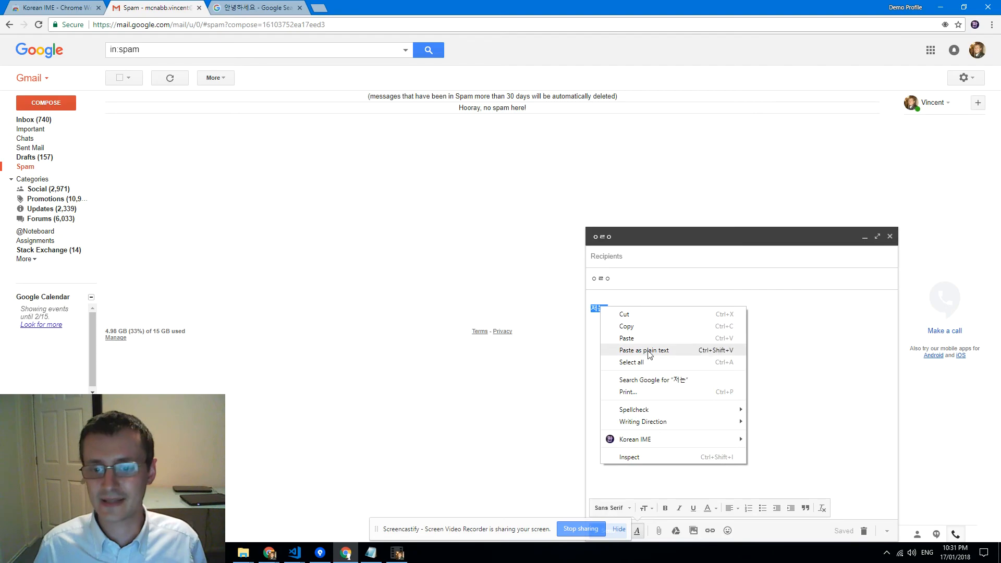
mouse_move(635, 439)
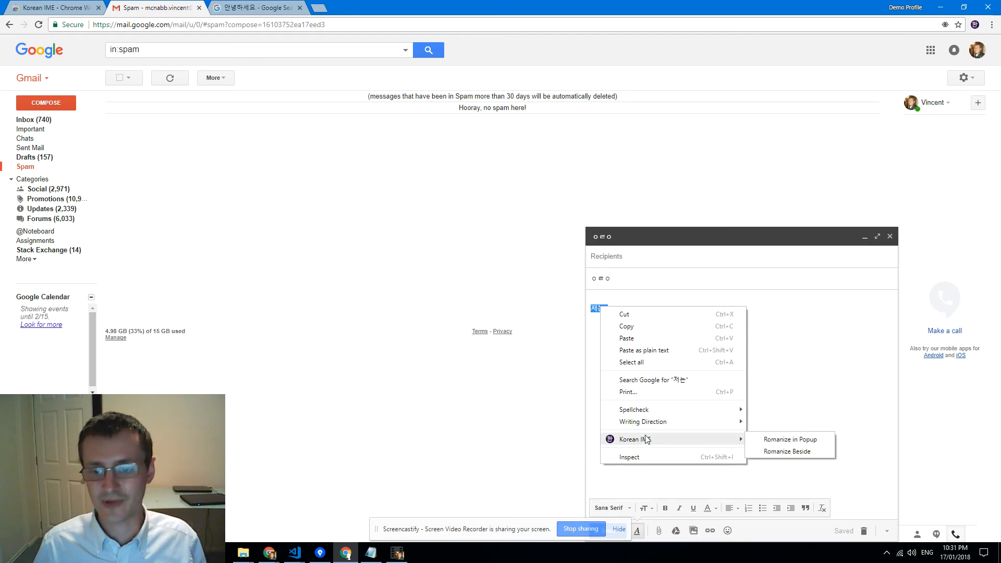
mouse_move(790, 439)
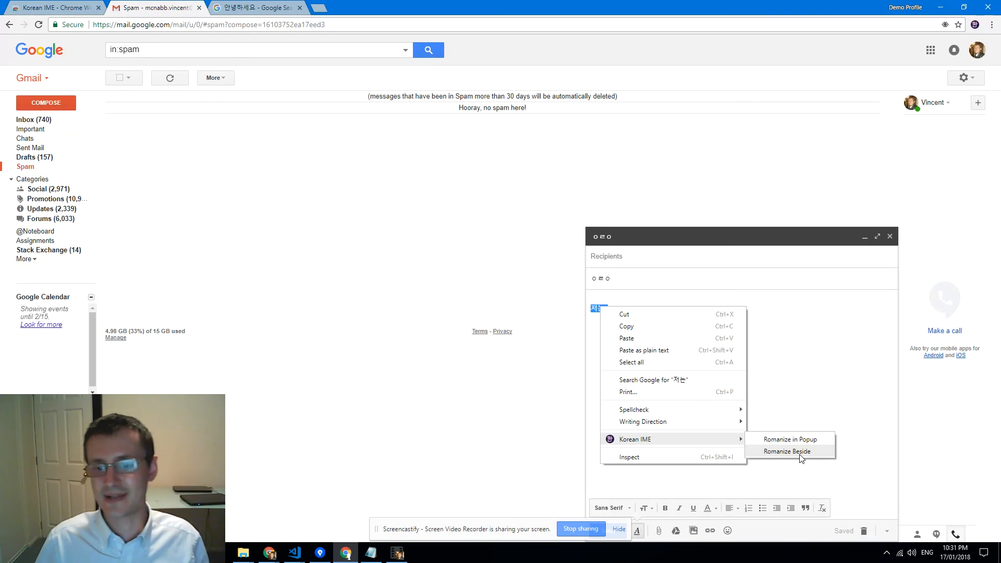
left_click(788, 451)
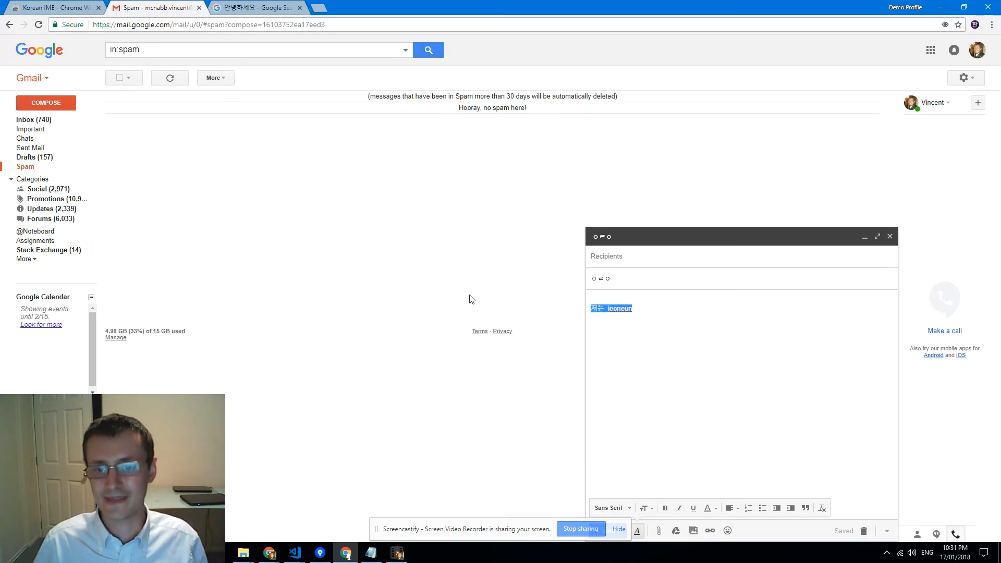